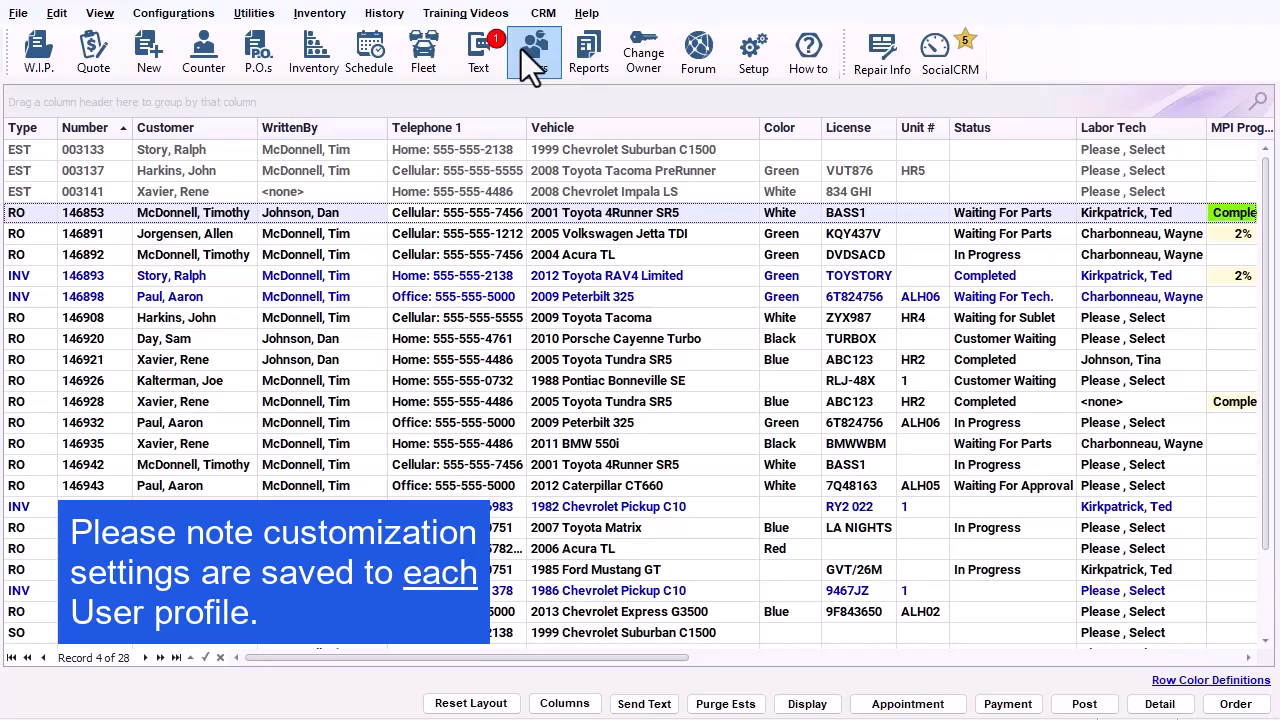
Keep TIM as the active user and bring up WIP/Order Grid Appearance under Special Maintenance.
left_click(532, 50)
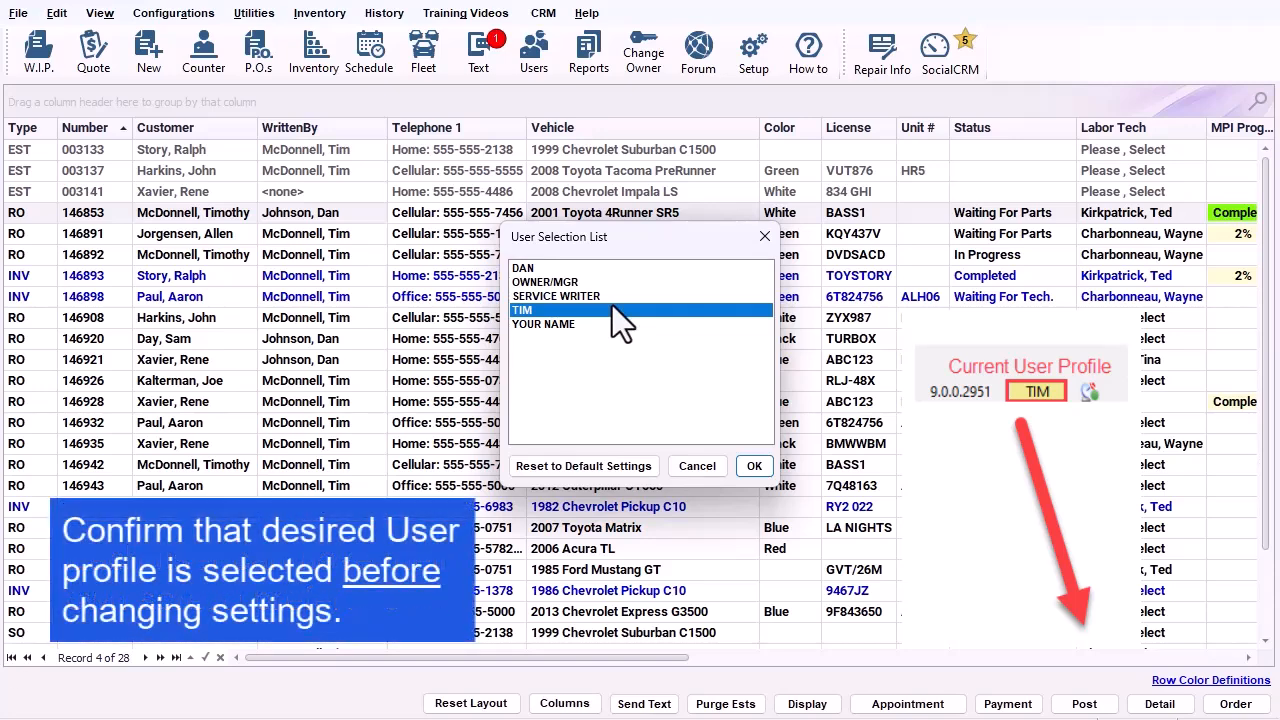
left_click(754, 466)
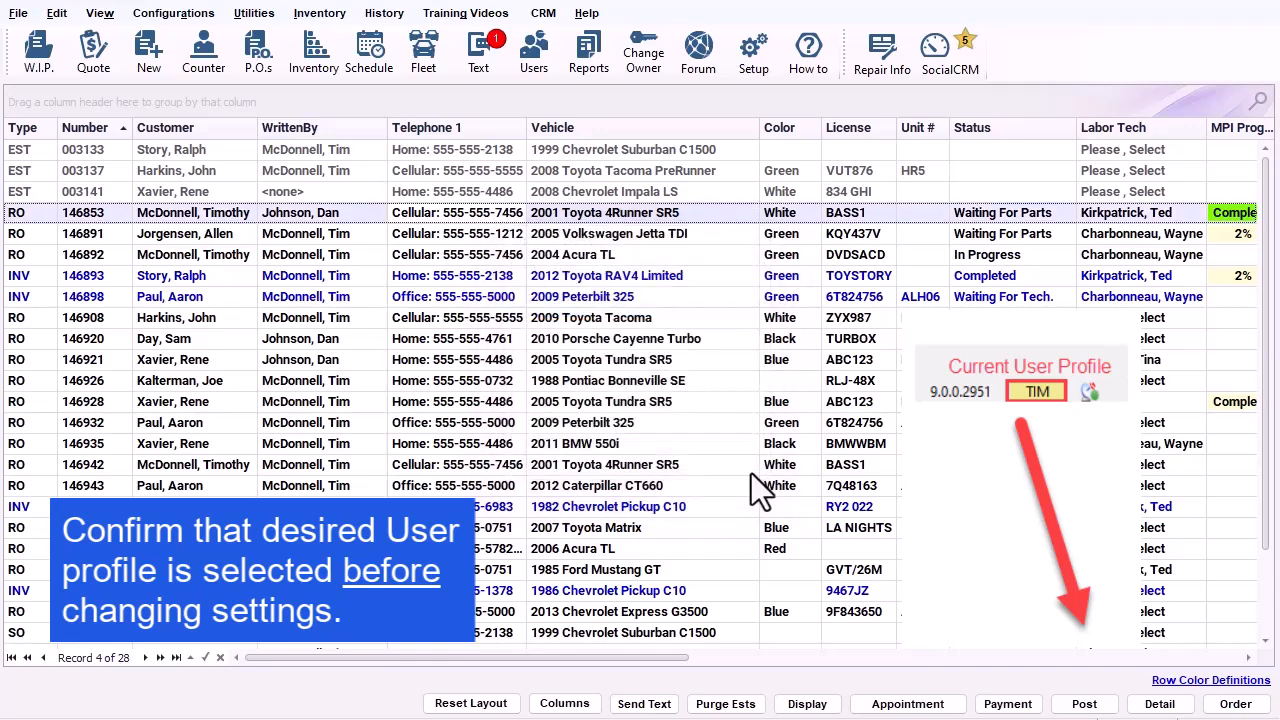
left_click(172, 12)
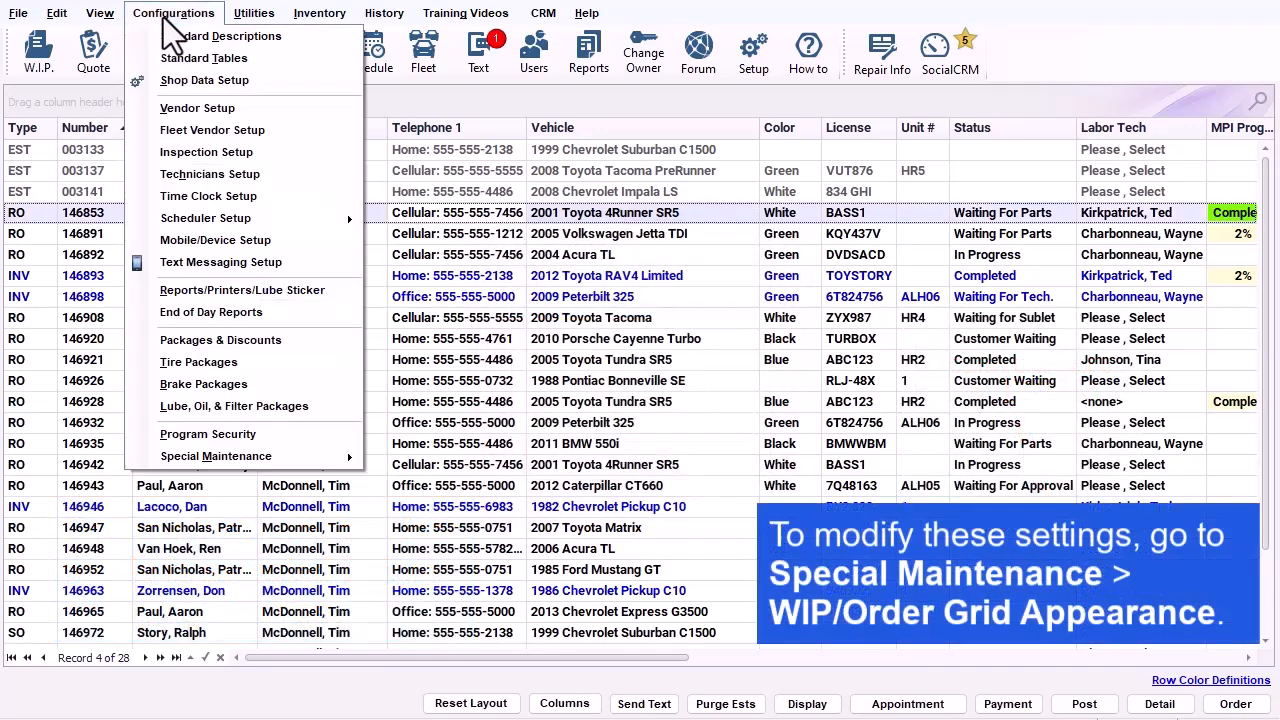
mouse_move(216, 456)
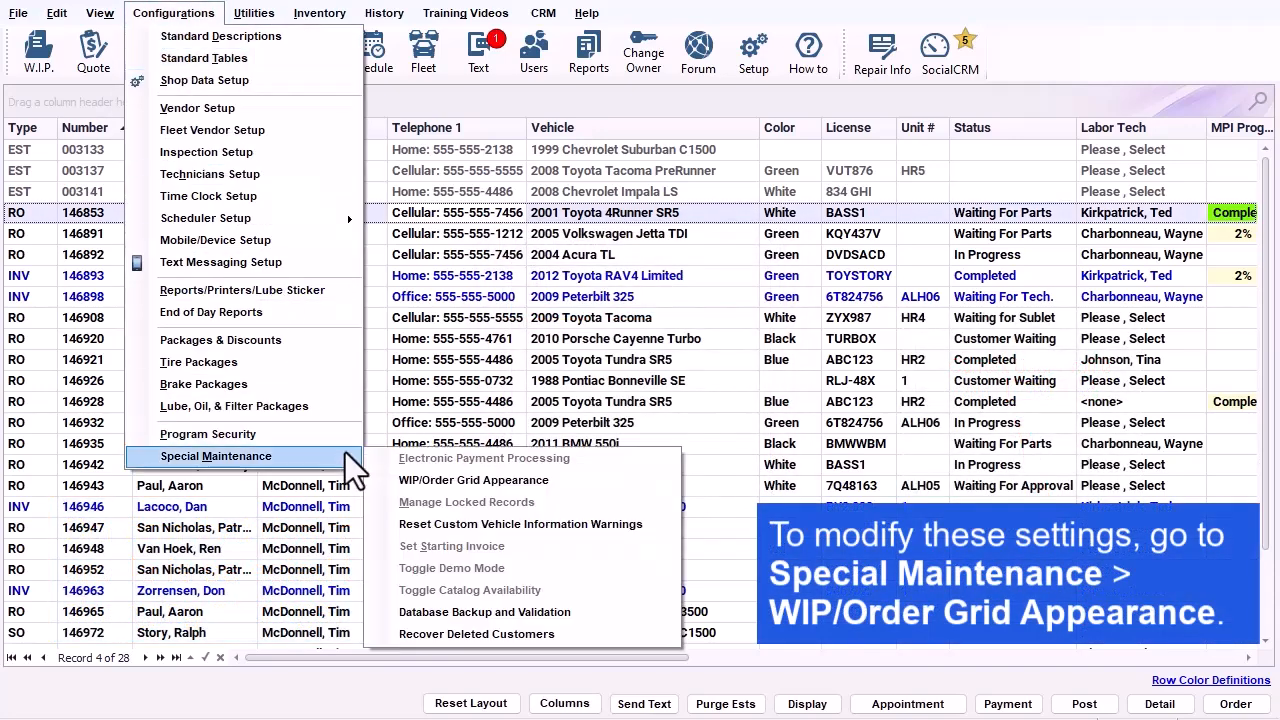
mouse_move(472, 480)
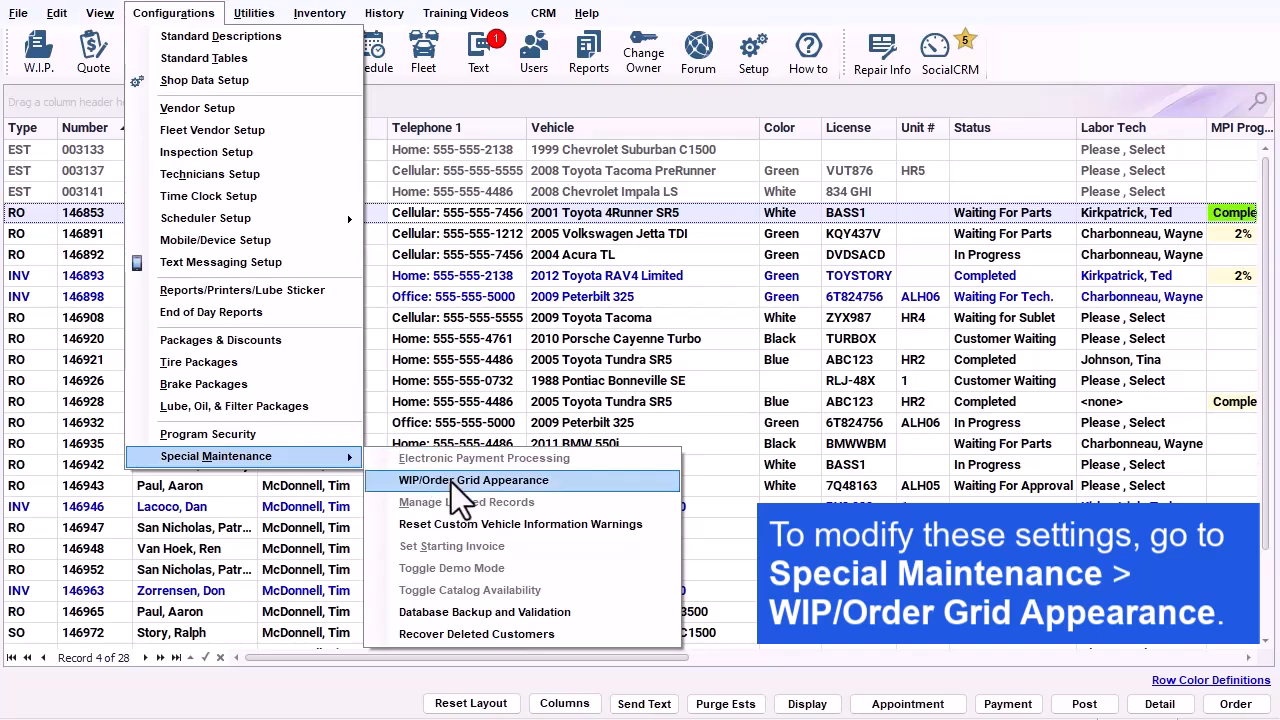
left_click(474, 480)
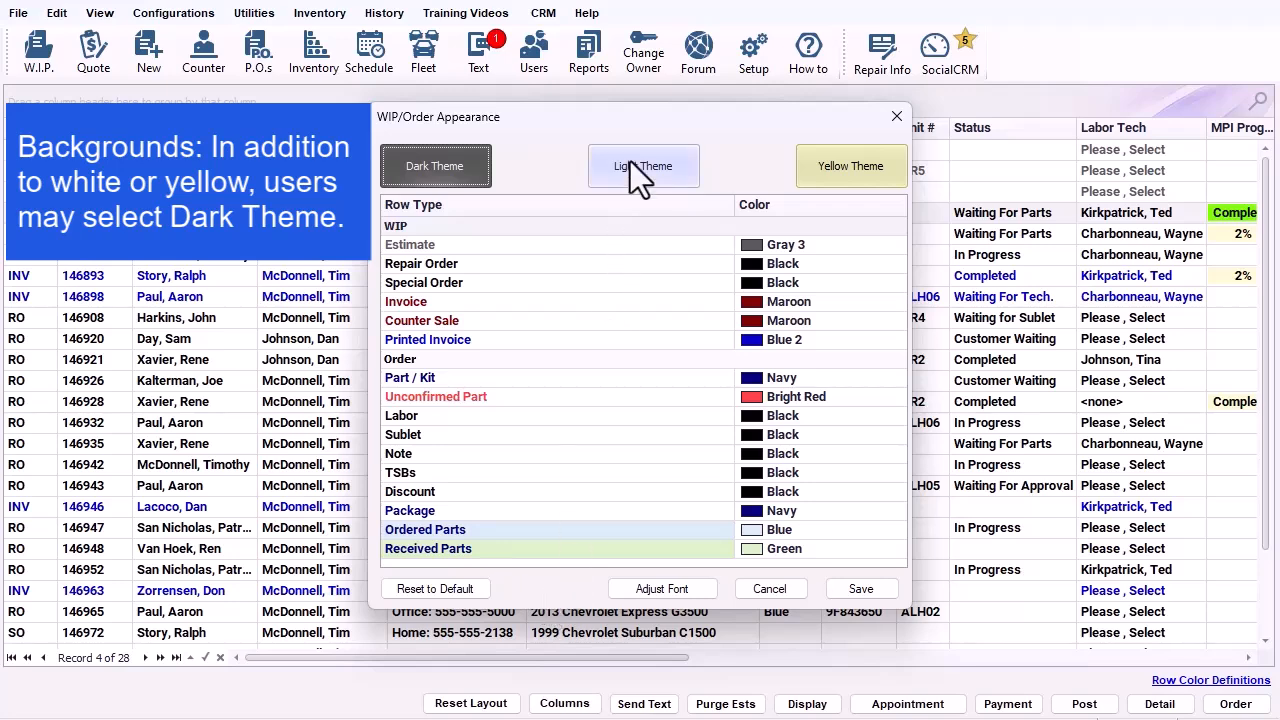
Preview the Yellow and Dark grid themes, then settle on the Light theme.
left_click(852, 166)
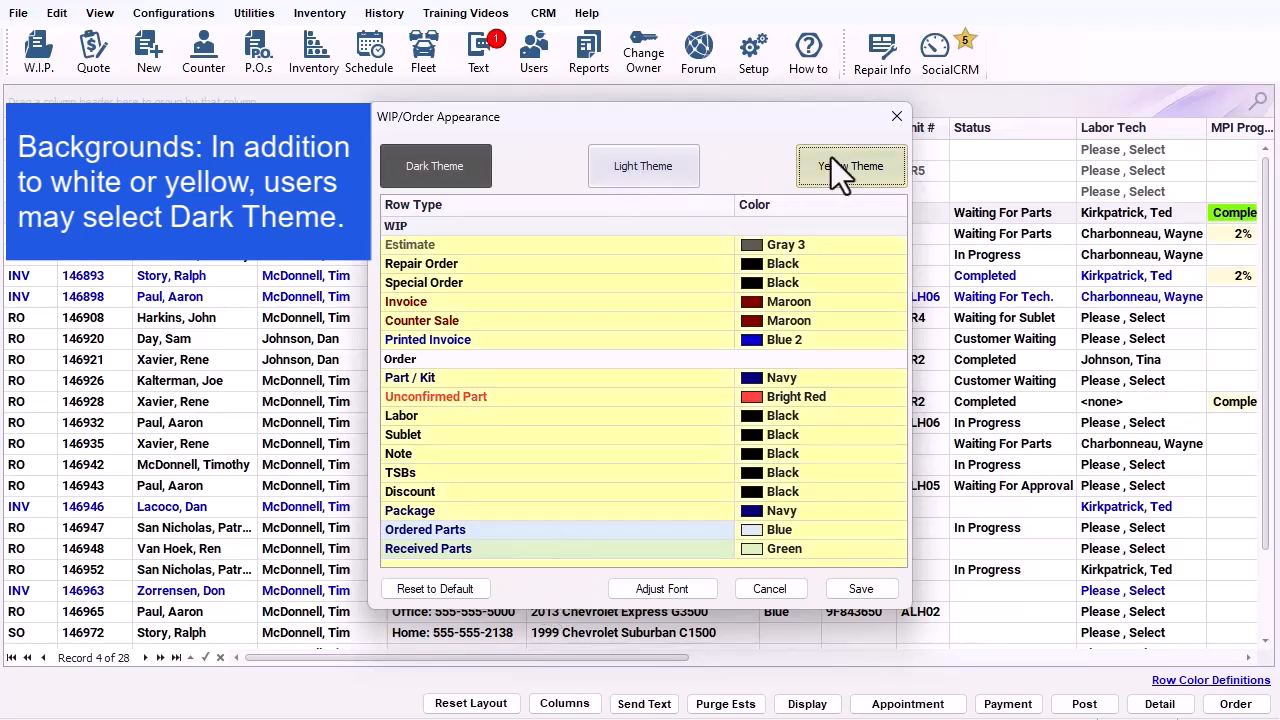
left_click(436, 164)
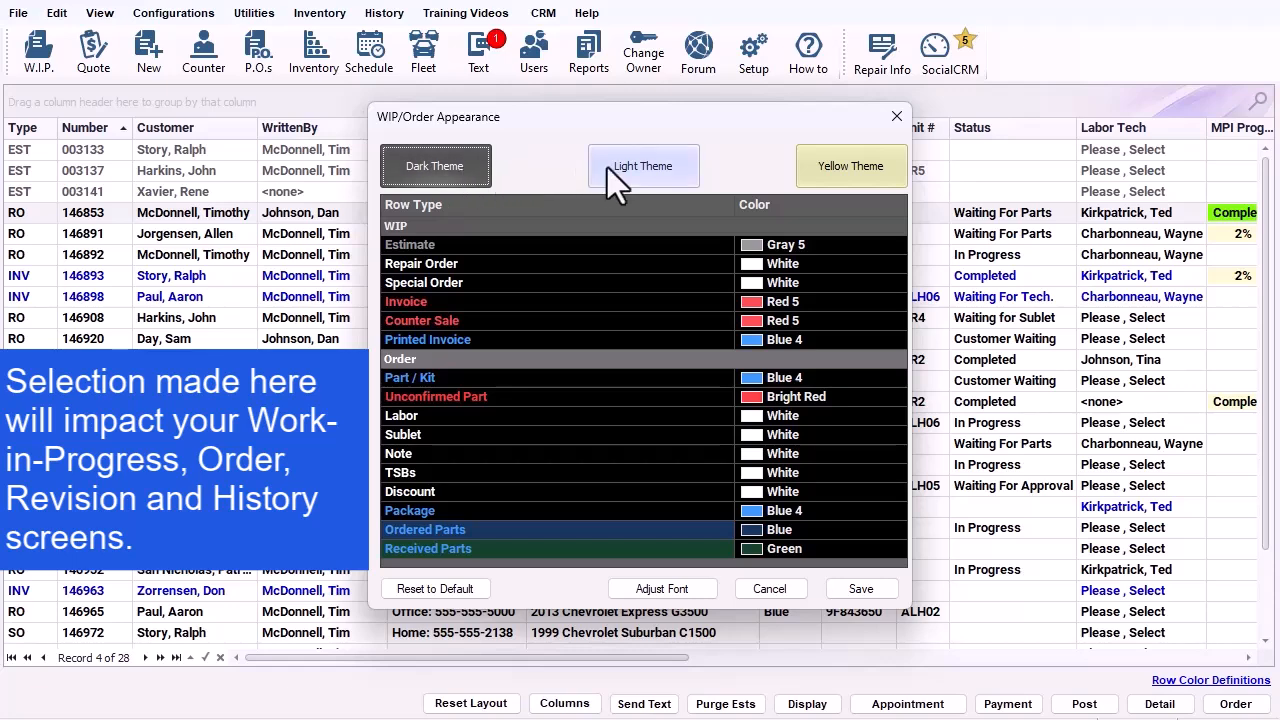
left_click(644, 166)
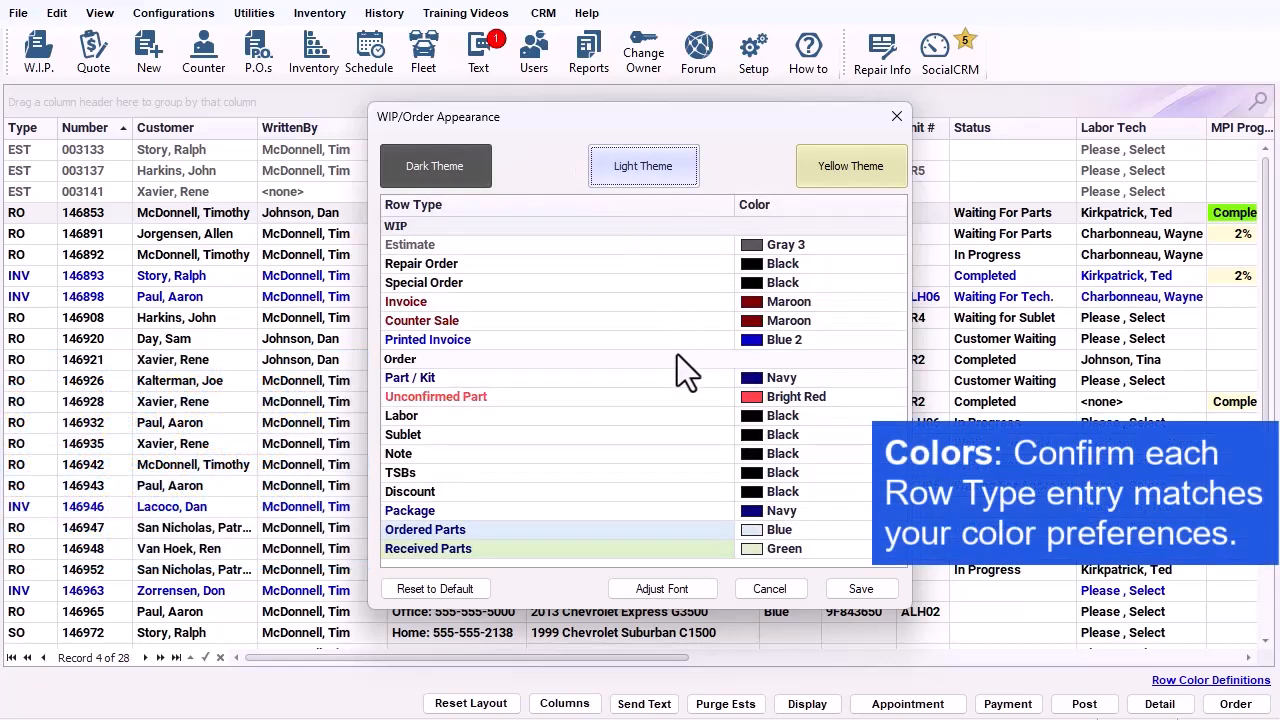
mouse_move(770, 486)
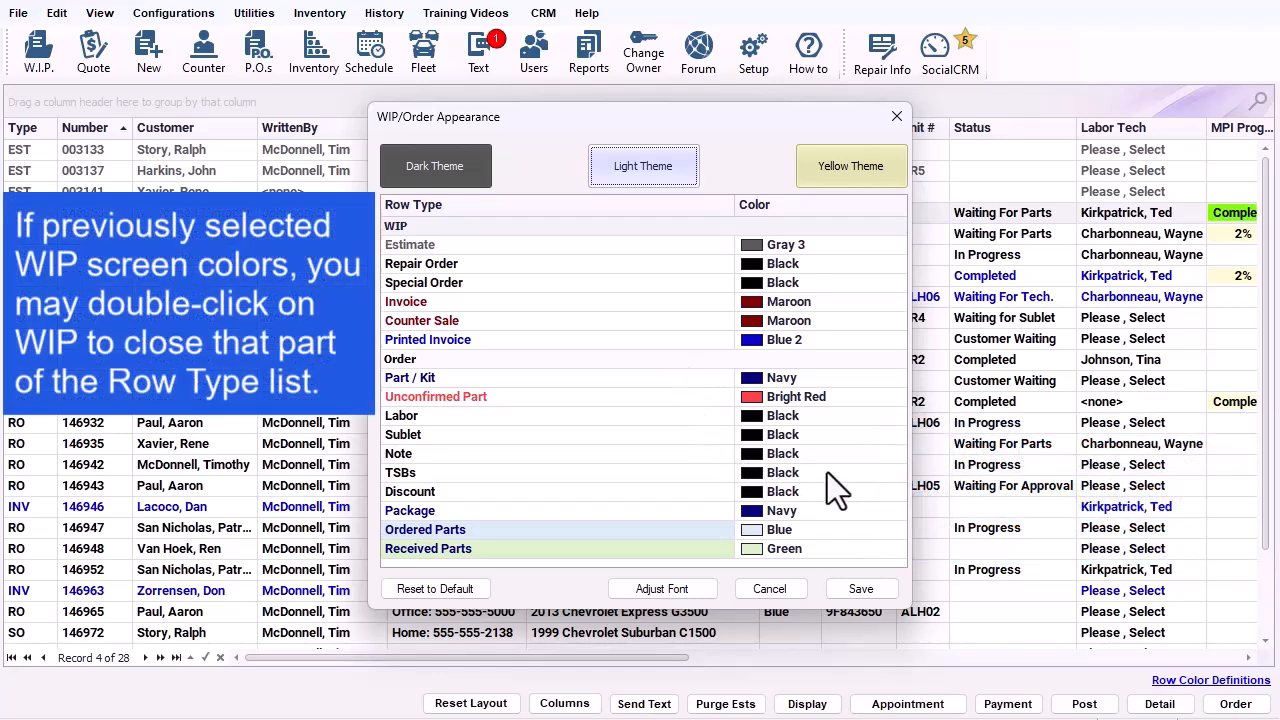
mouse_move(424, 248)
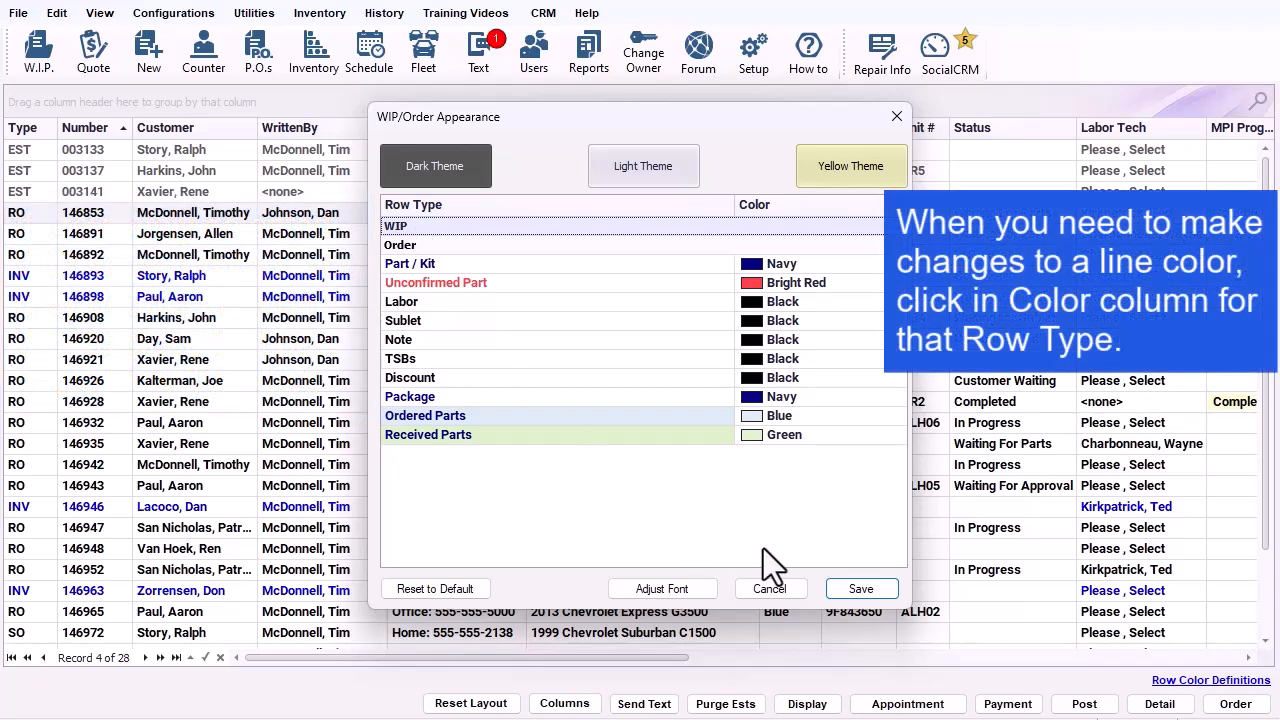
mouse_move(820, 380)
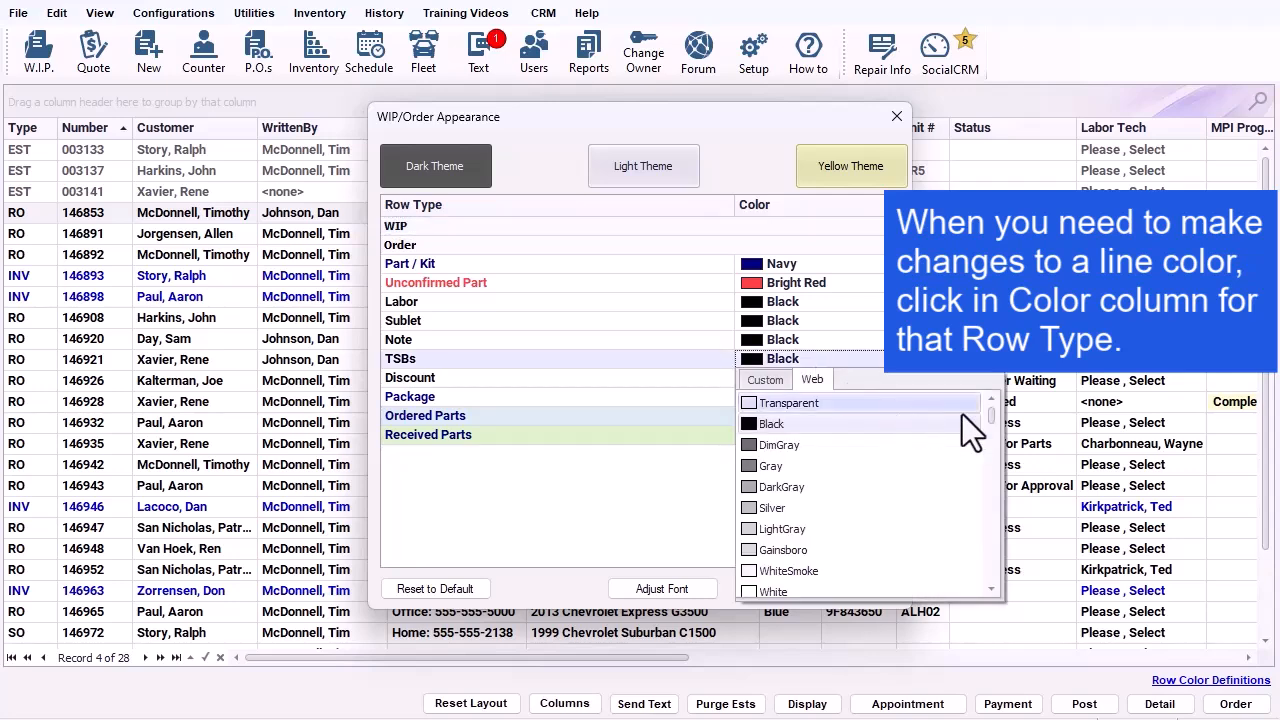
Browse the Web colours for TSBs and leave it set to Black.
scroll("down", 3)
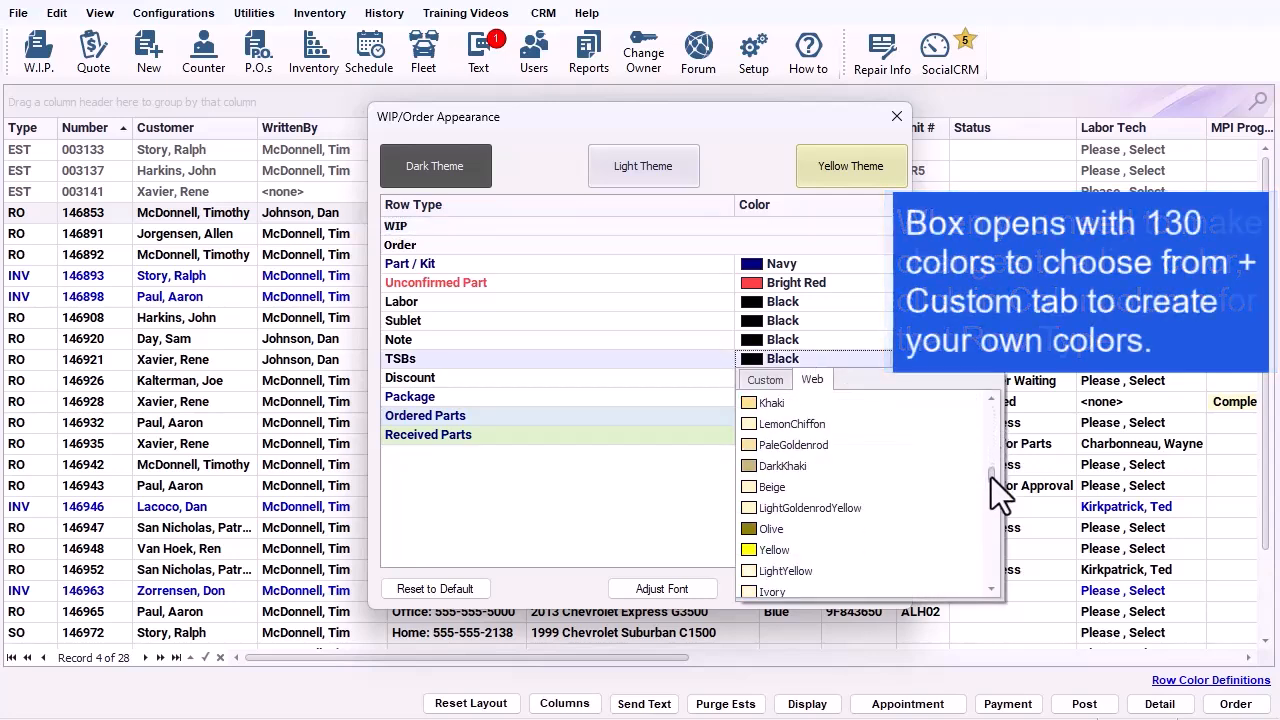
left_click(764, 380)
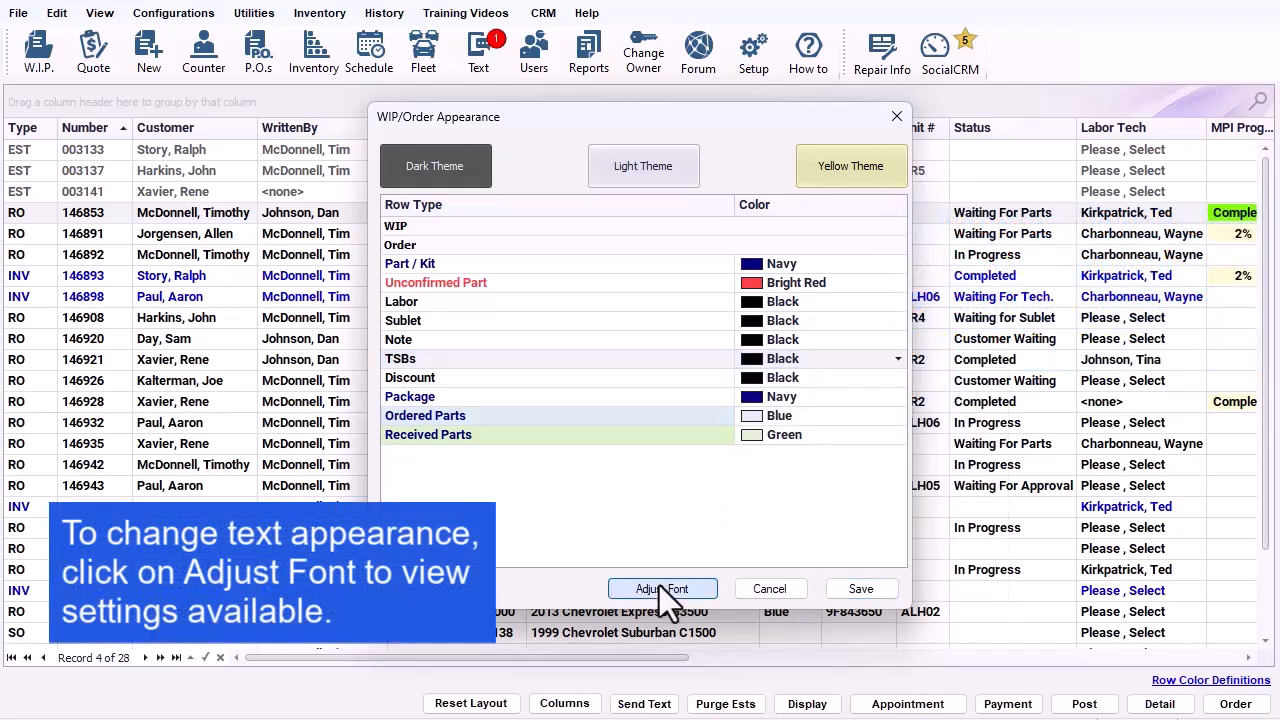
Keep the grid font as Roboto, previewing 14 point before choosing 10 point.
left_click(662, 588)
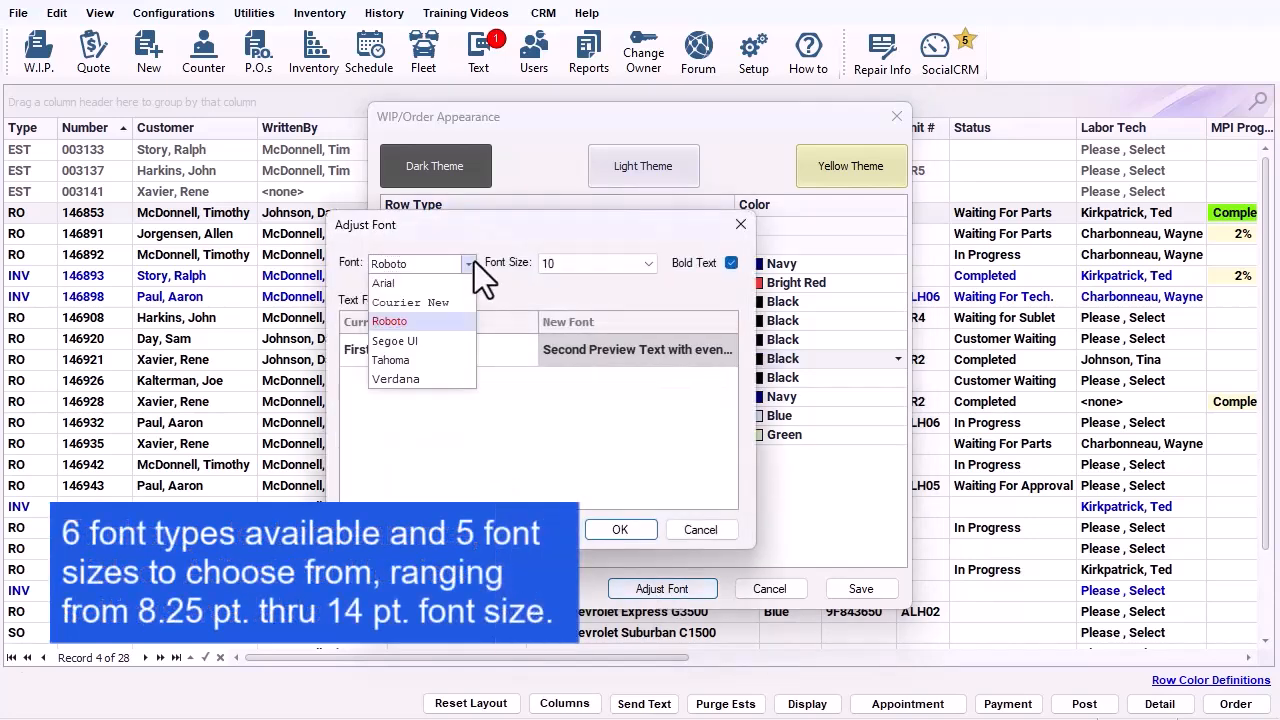
left_click(648, 264)
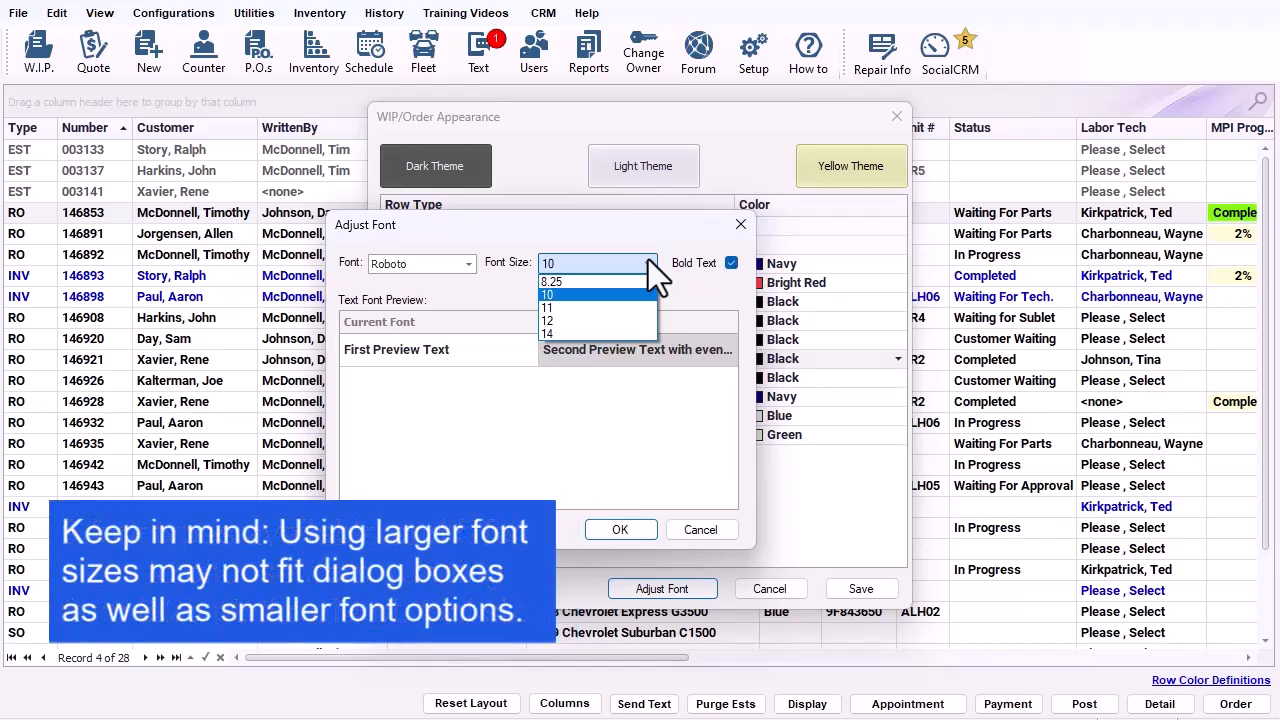
left_click(548, 334)
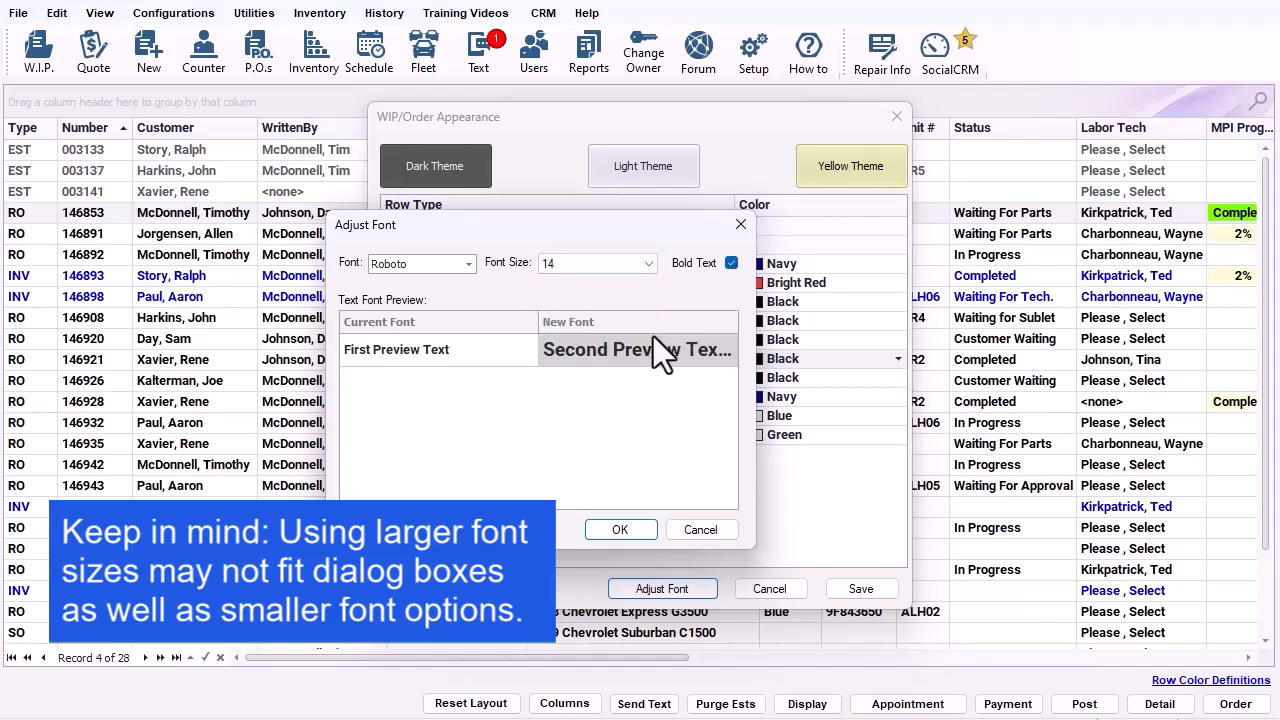
left_click(648, 264)
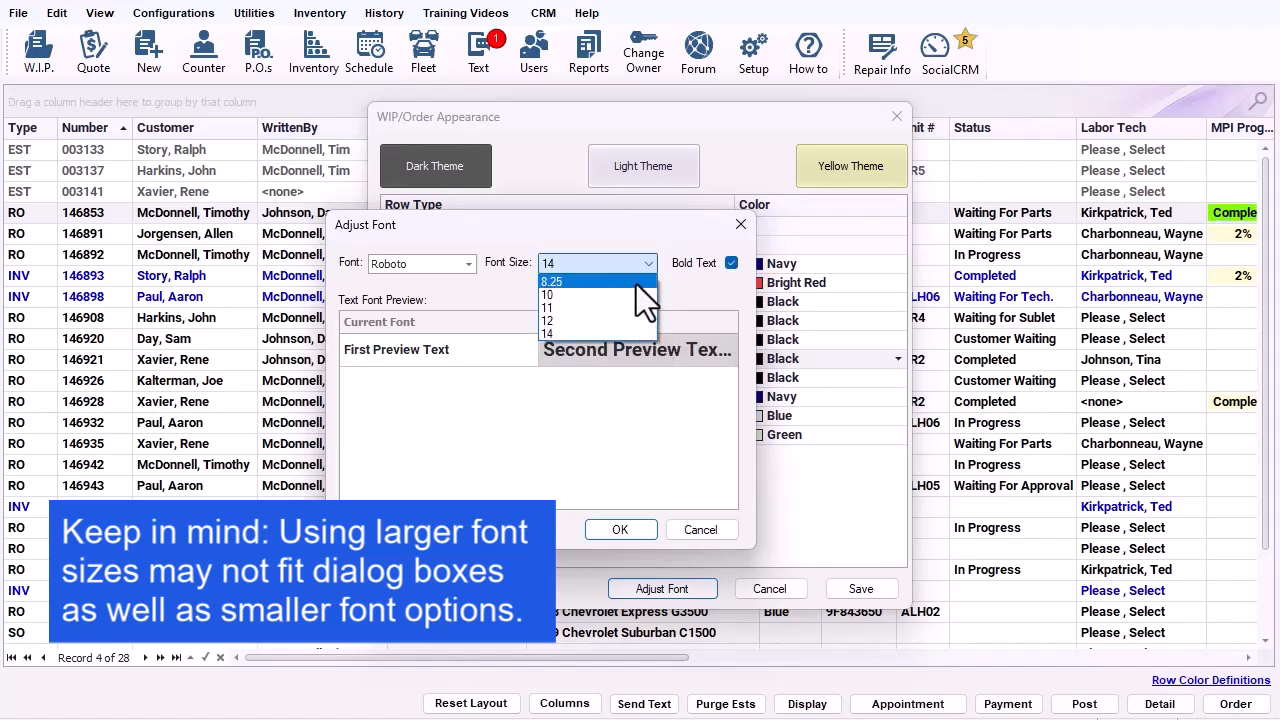
left_click(548, 292)
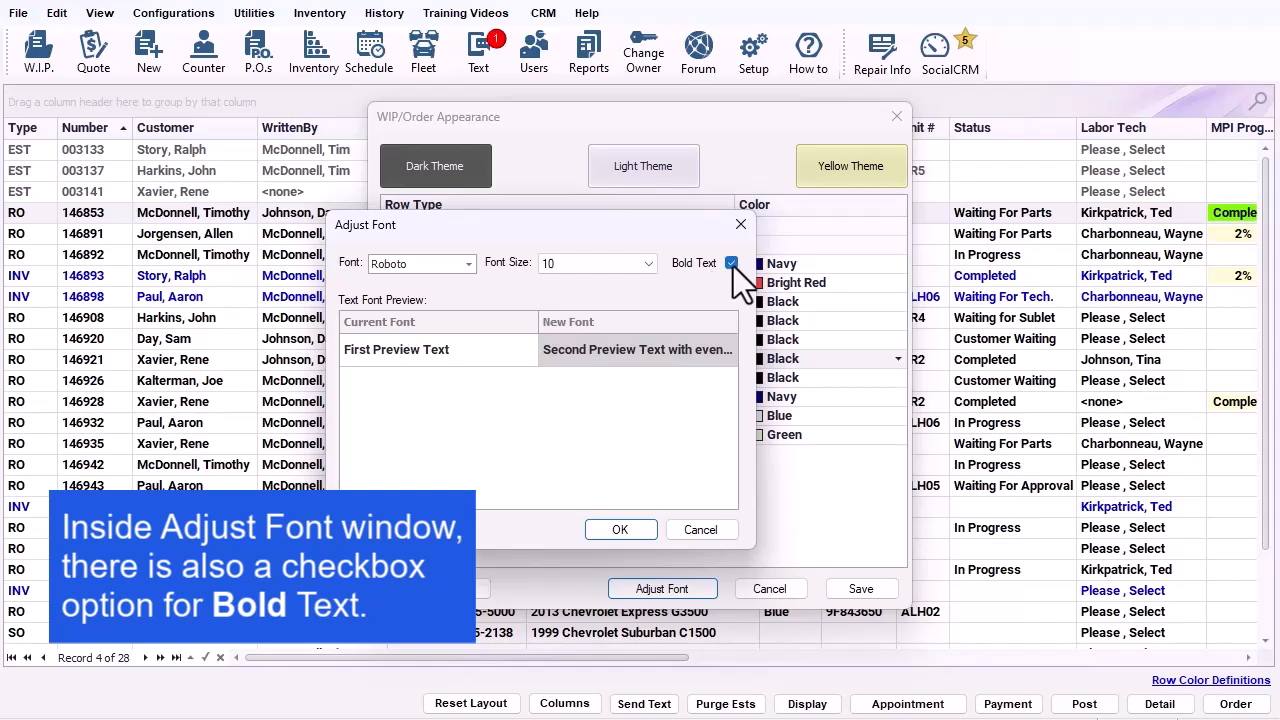
Toggle Bold Text off and back on, then confirm Roboto 10 pt bold.
left_click(732, 264)
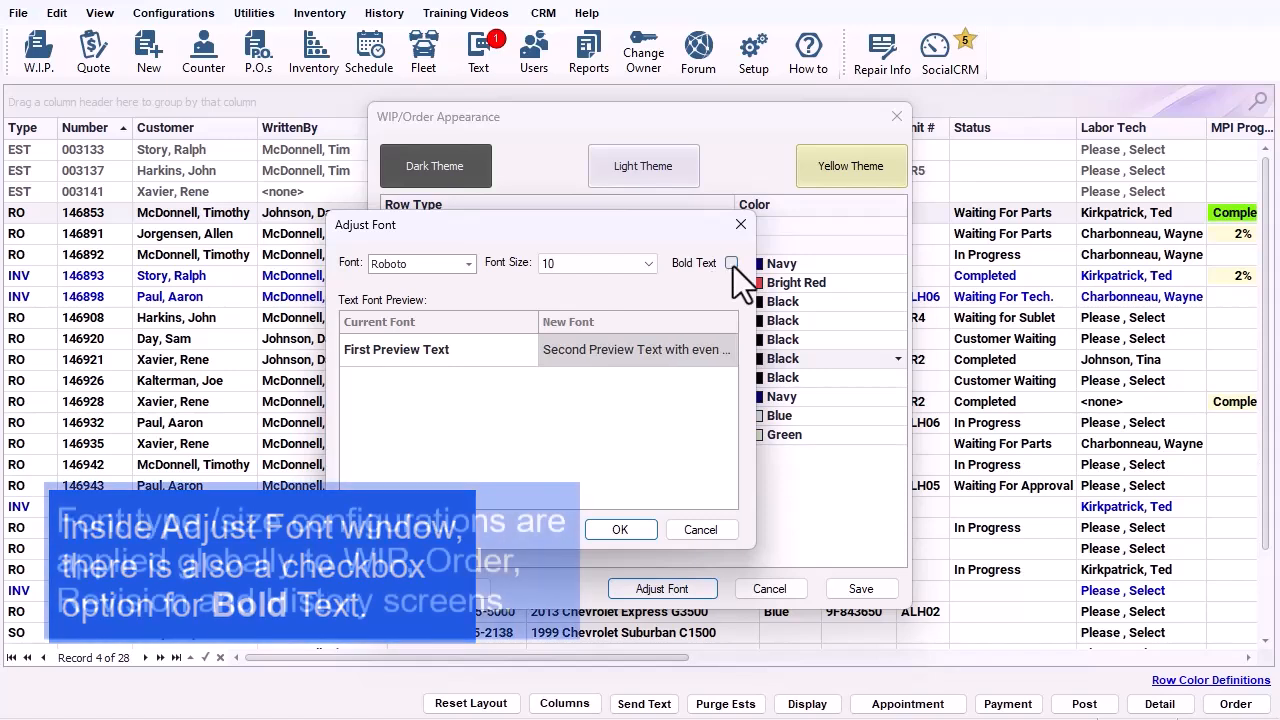
left_click(732, 264)
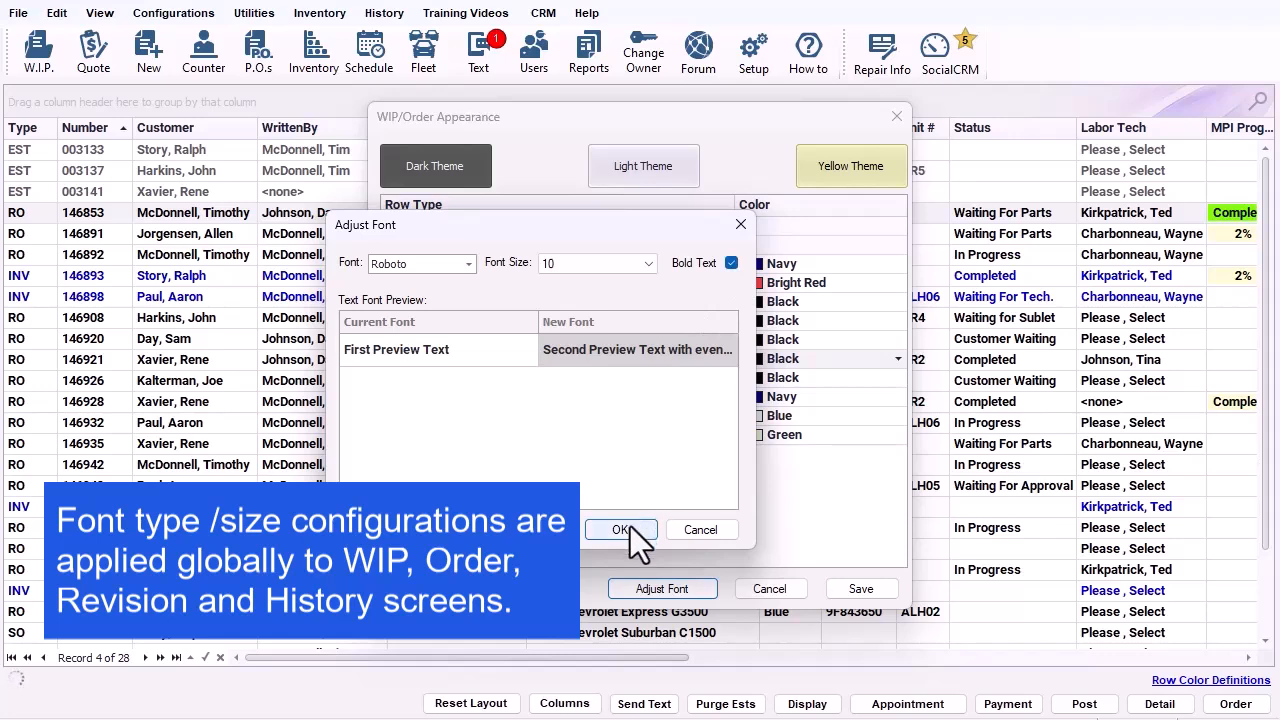
left_click(620, 530)
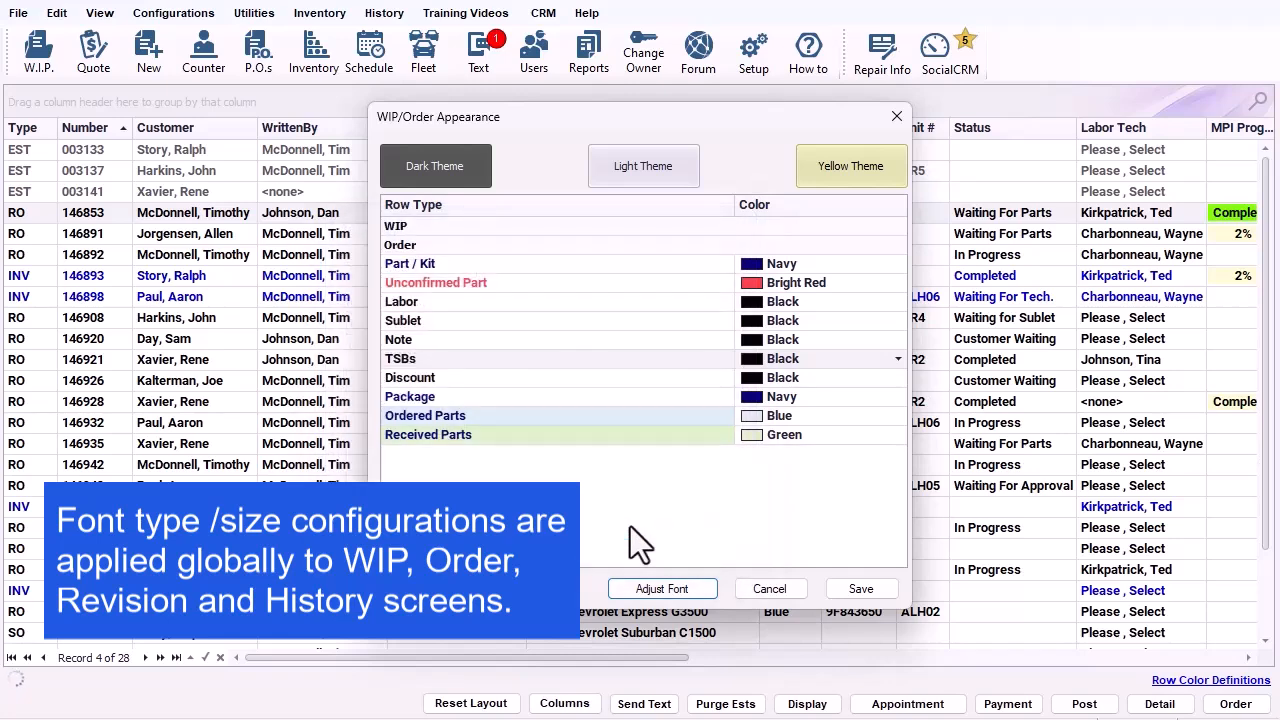